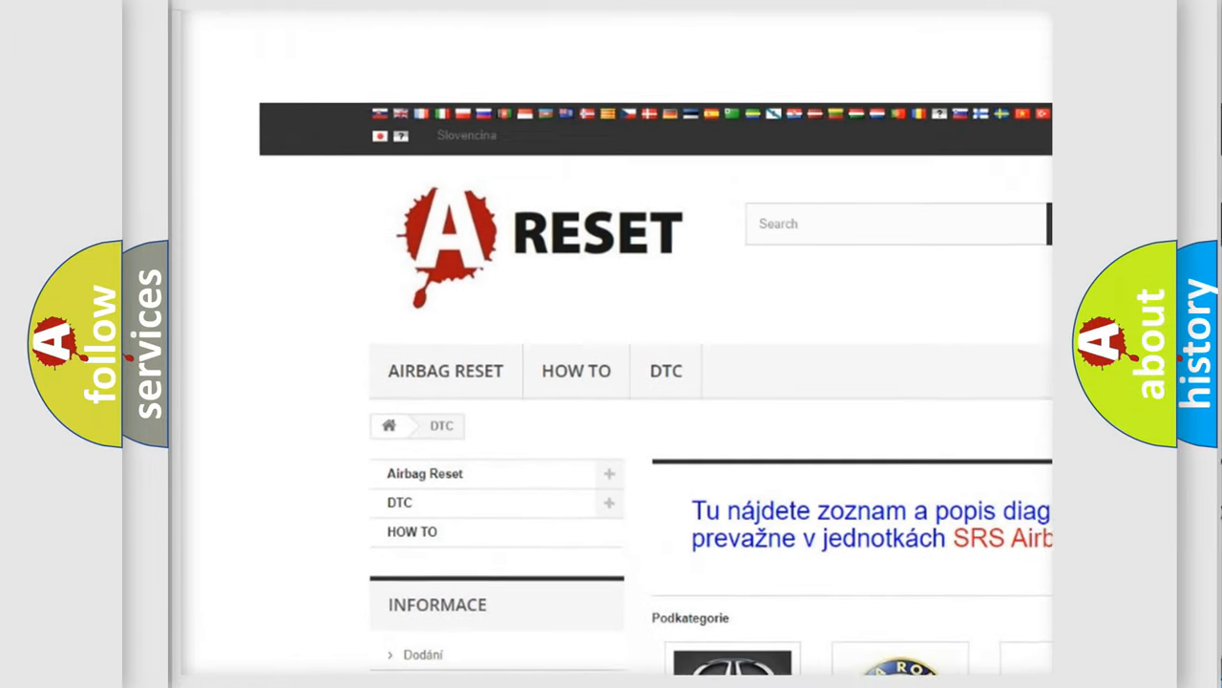
Open the NISSAN DTC tile from the brand grid and browse its code list (B0001:13, B1211:1A).
scroll(down, 3)
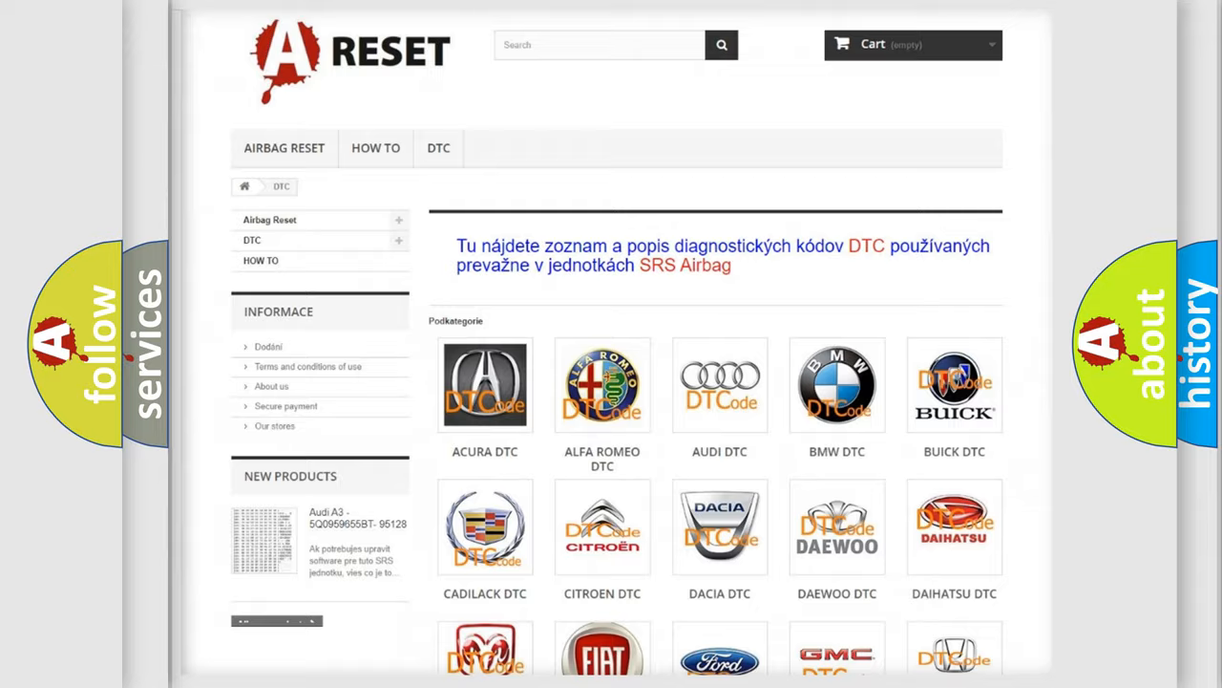
scroll(down, 3)
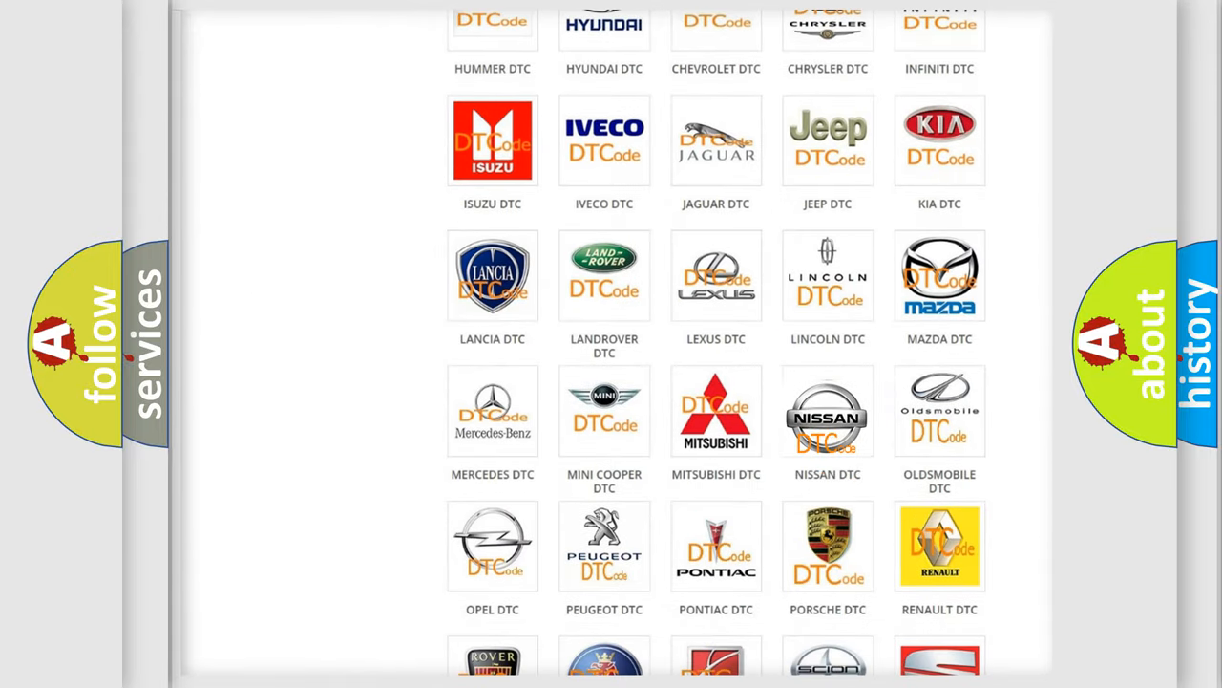
click(828, 411)
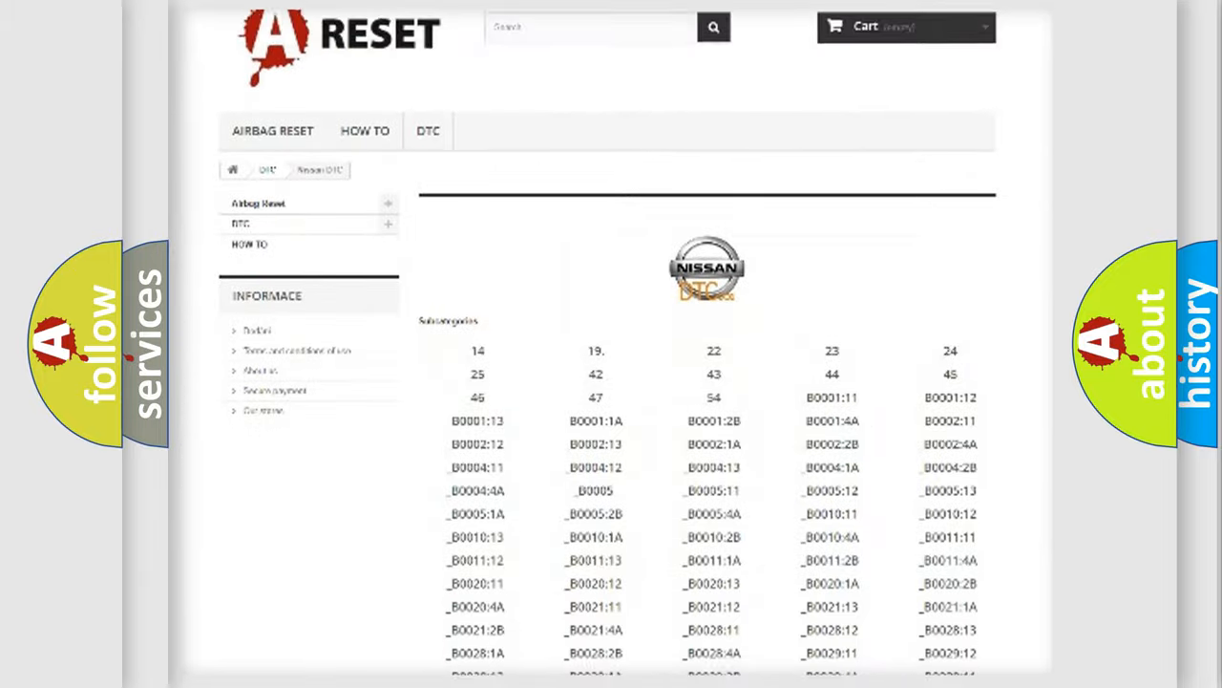
scroll(down, 3)
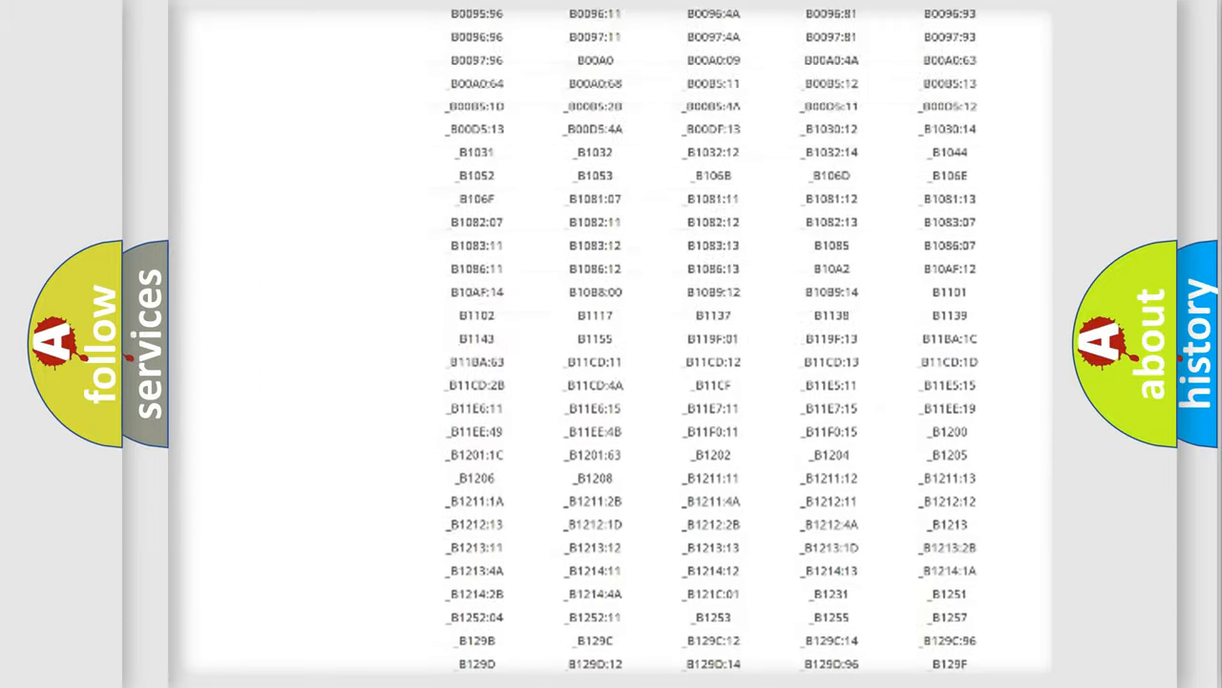
scroll(up, 3)
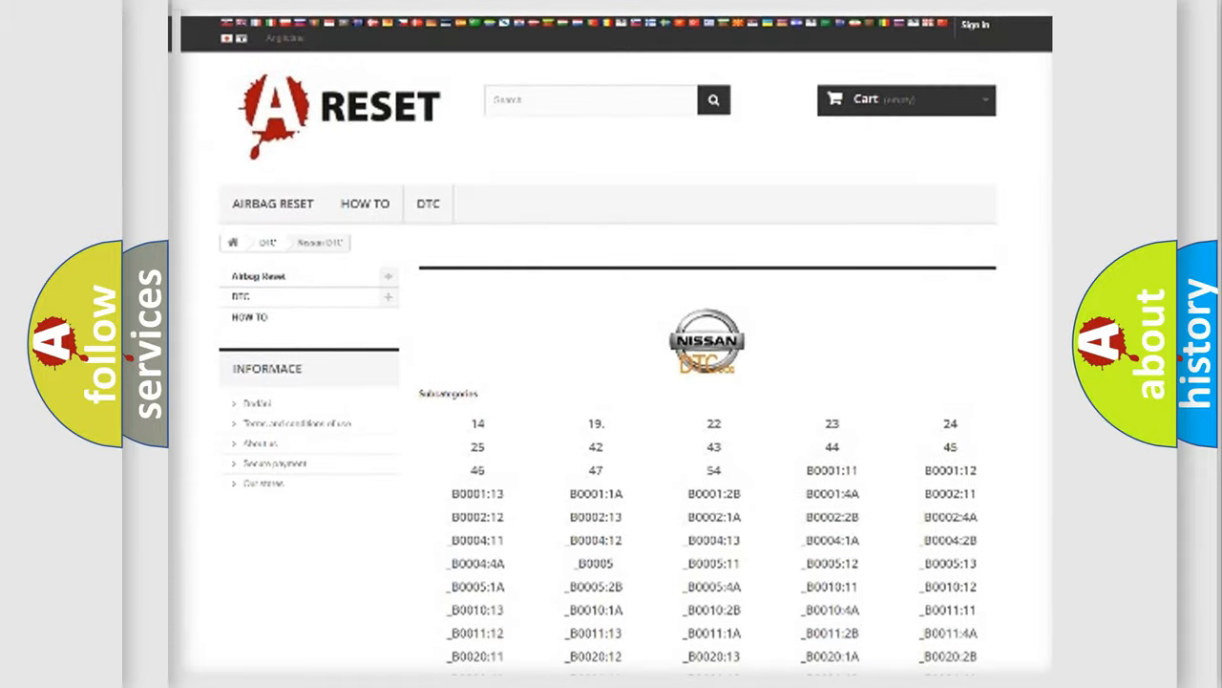